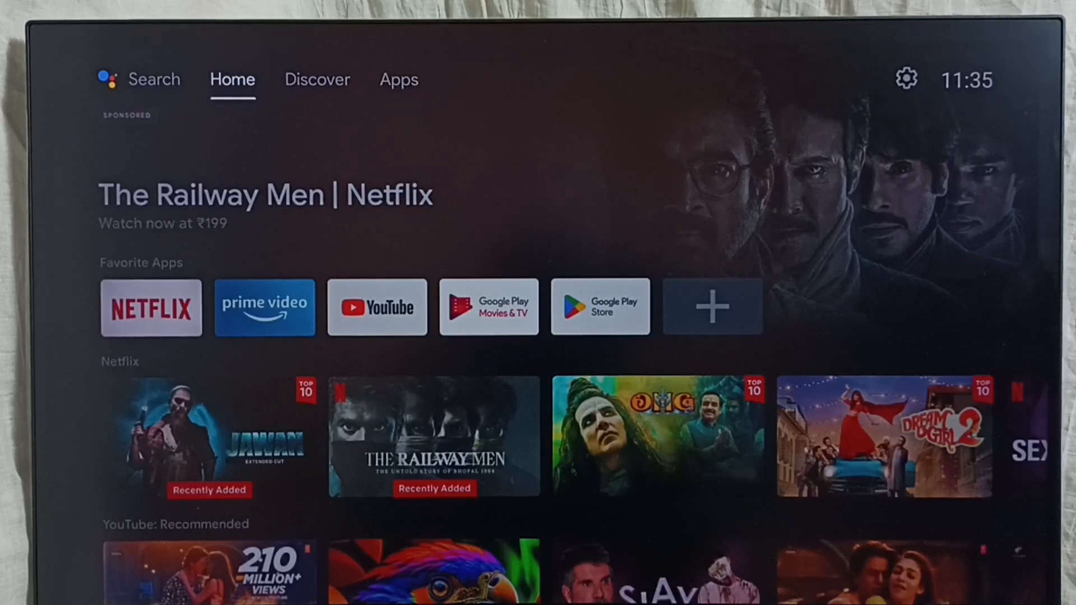
- Move across the top menu from Home through Discover to the Apps page
{"action": "left_click", "coordinate": [316, 80]}
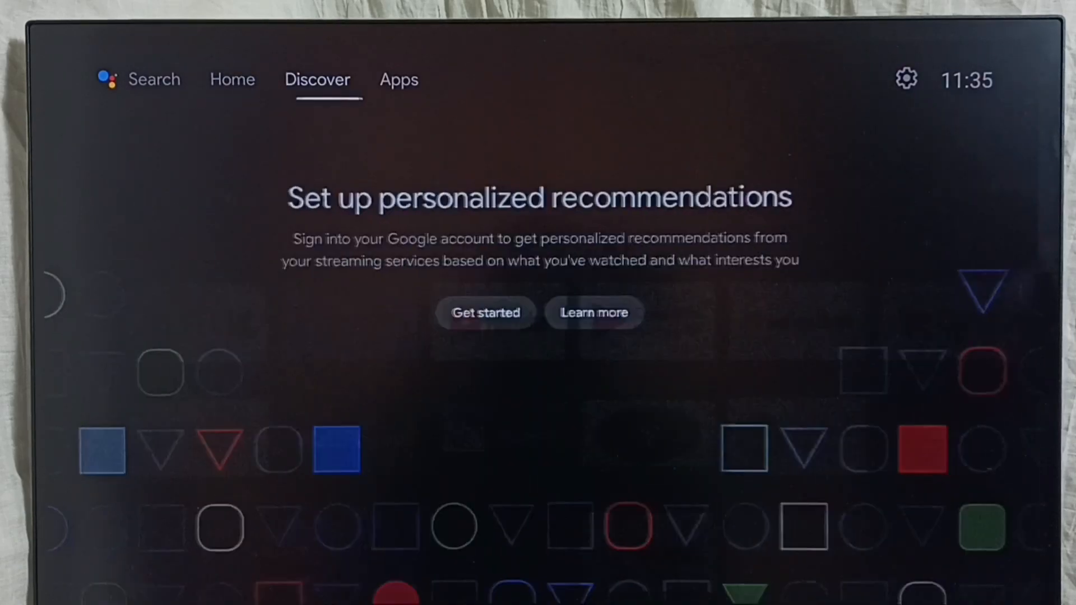
{"action": "left_click", "coordinate": [397, 80]}
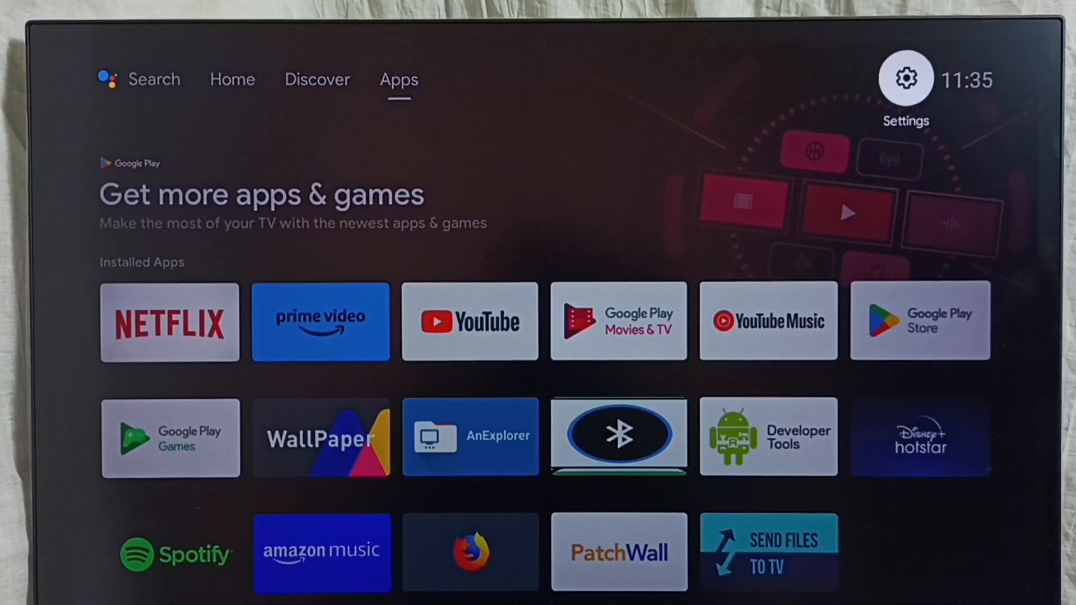
- Open Settings, enter Device Preferences, and scroll down to Google Assistant
{"action": "left_click", "coordinate": [905, 78]}
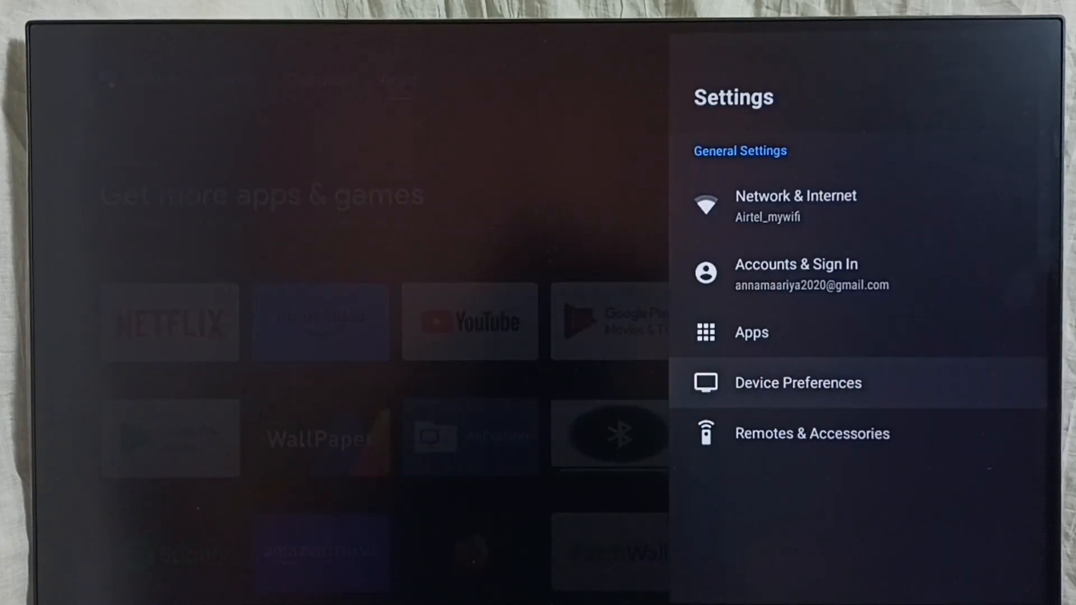
{"action": "left_click", "coordinate": [797, 382]}
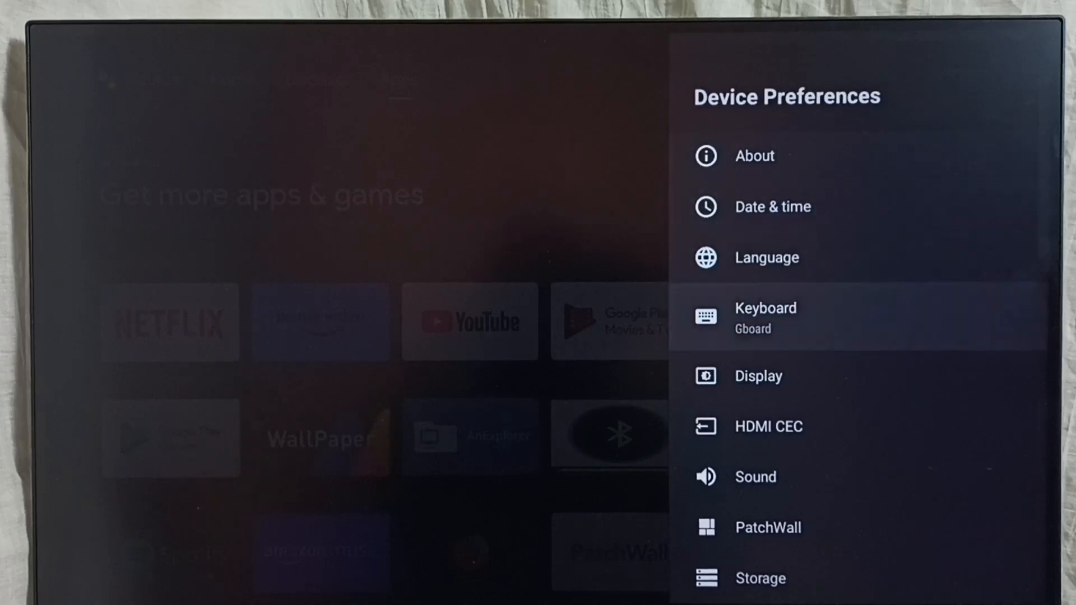
{"action": "scroll", "scroll_direction": "down", "scroll_amount": 3}
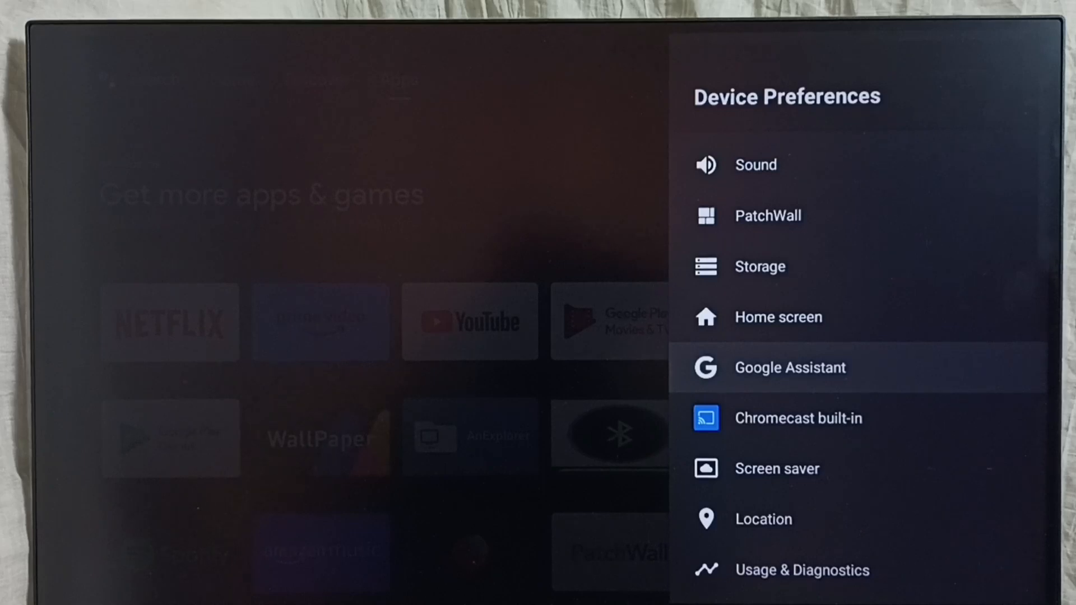
- Open the Google Assistant settings and turn the On toggle off
{"action": "left_click", "coordinate": [789, 367]}
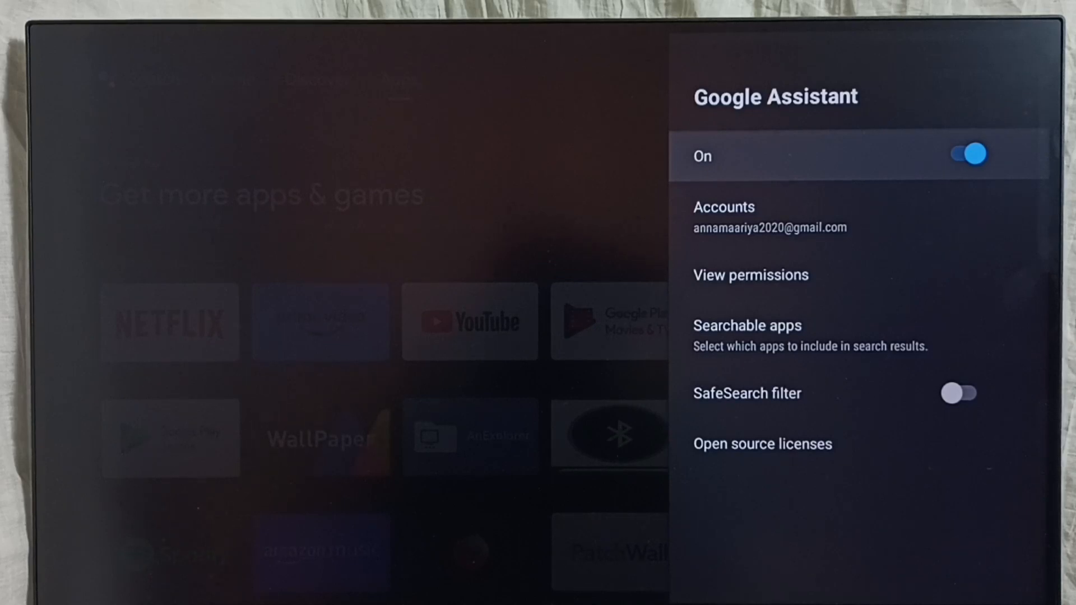
{"action": "left_click", "coordinate": [966, 153]}
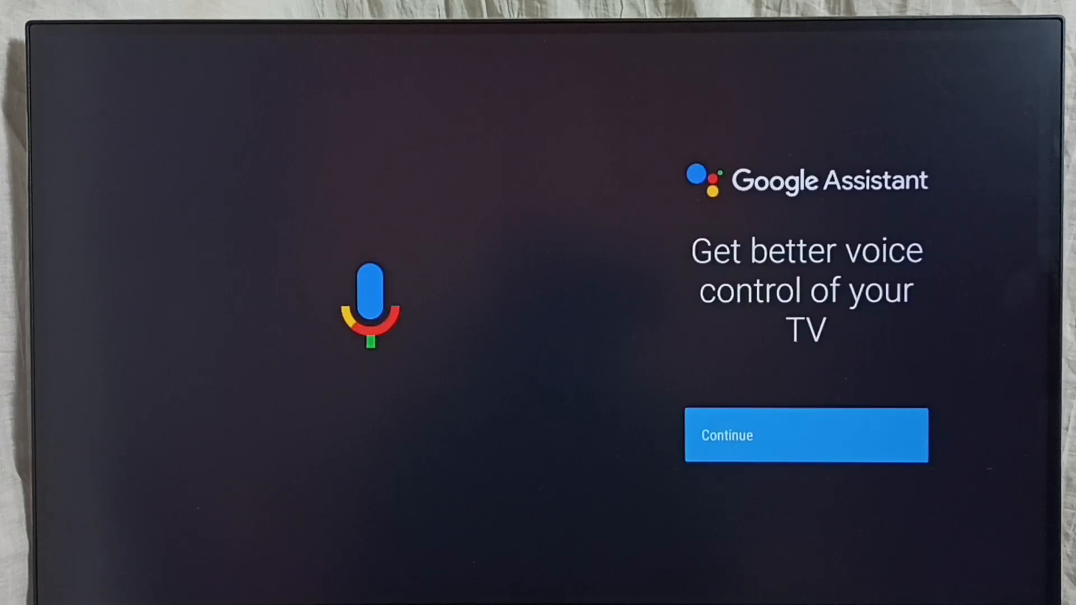
- Continue past the voice control introduction to the app search permission prompt
{"action": "left_click", "coordinate": [807, 434]}
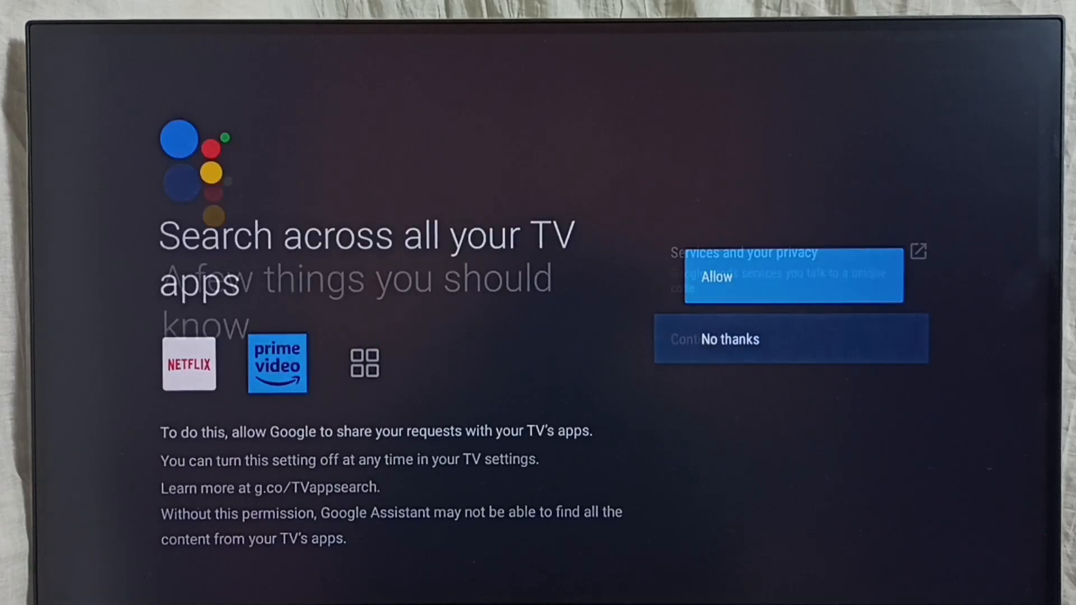